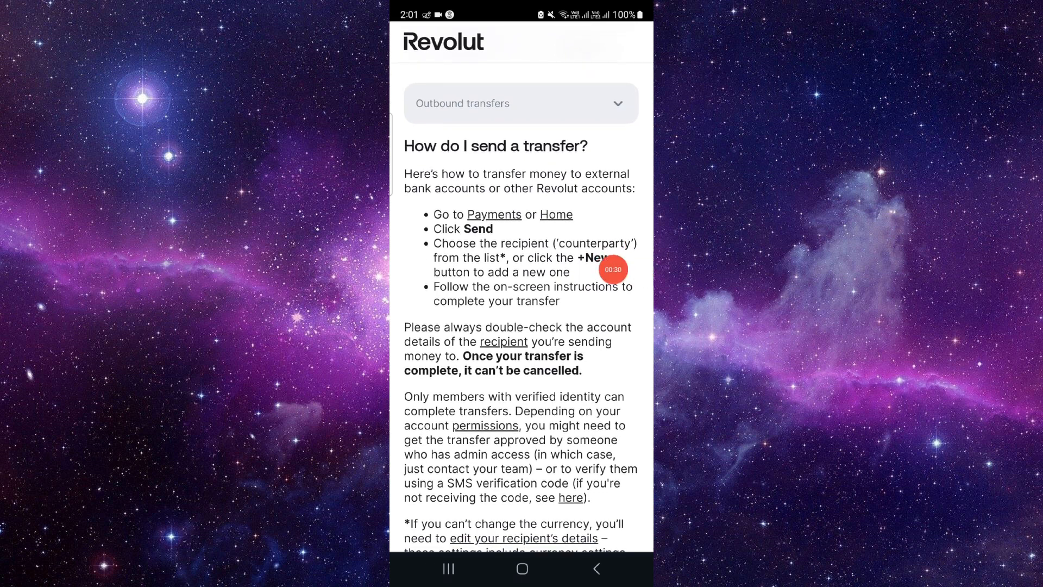
{"action": "scroll", "scroll_direction": "down", "scroll_amount": 3}
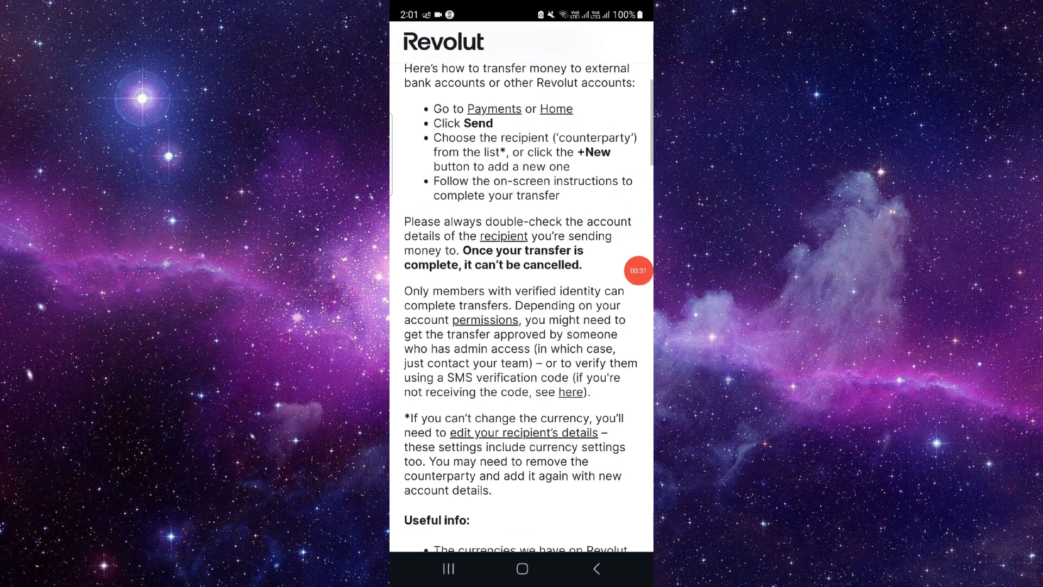
{"action": "scroll", "scroll_direction": "down", "scroll_amount": 3}
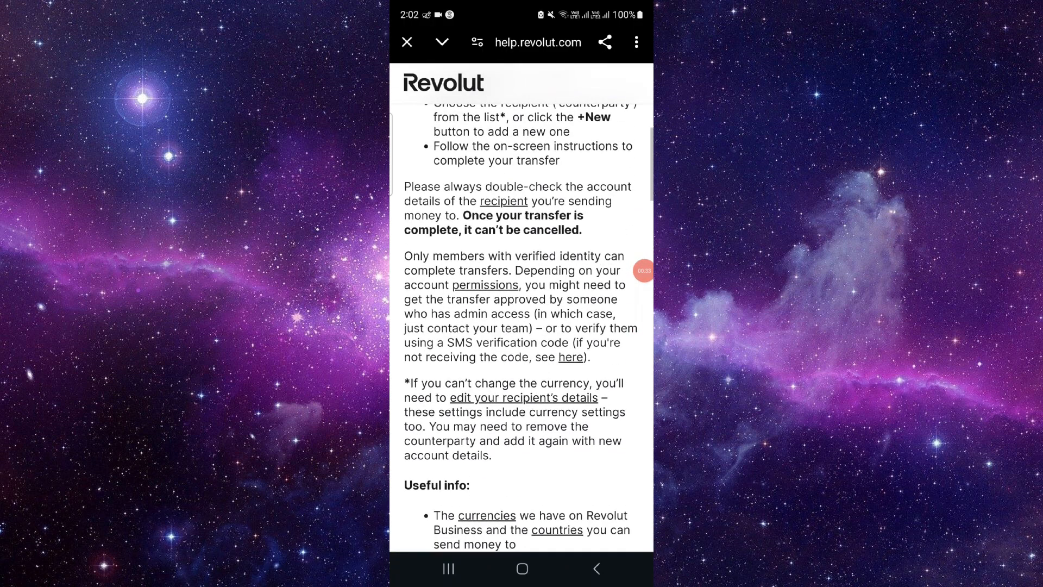
{"action": "scroll", "scroll_direction": "down", "scroll_amount": 3}
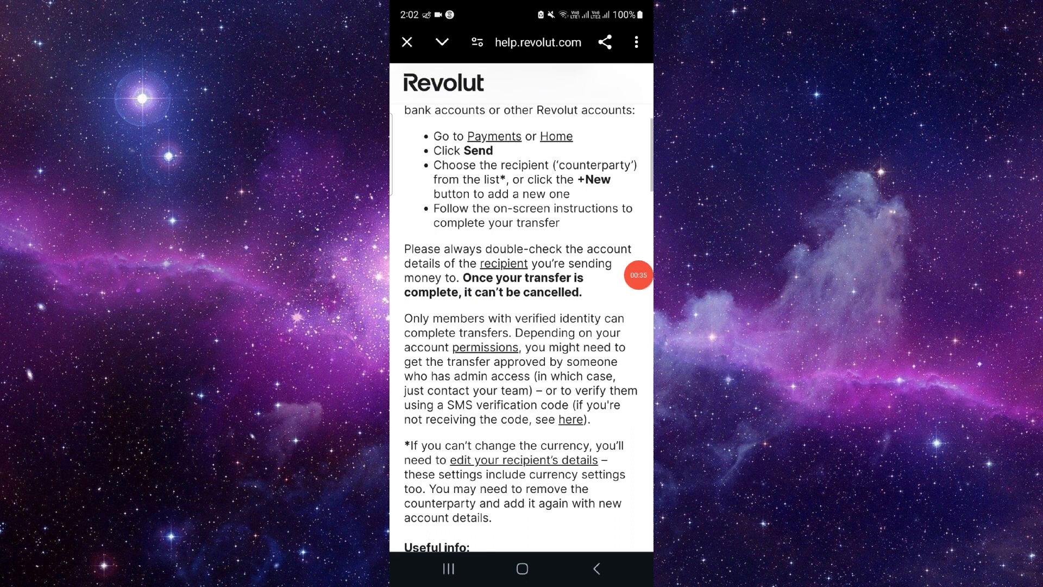
{"action": "scroll", "scroll_direction": "up", "scroll_amount": 3}
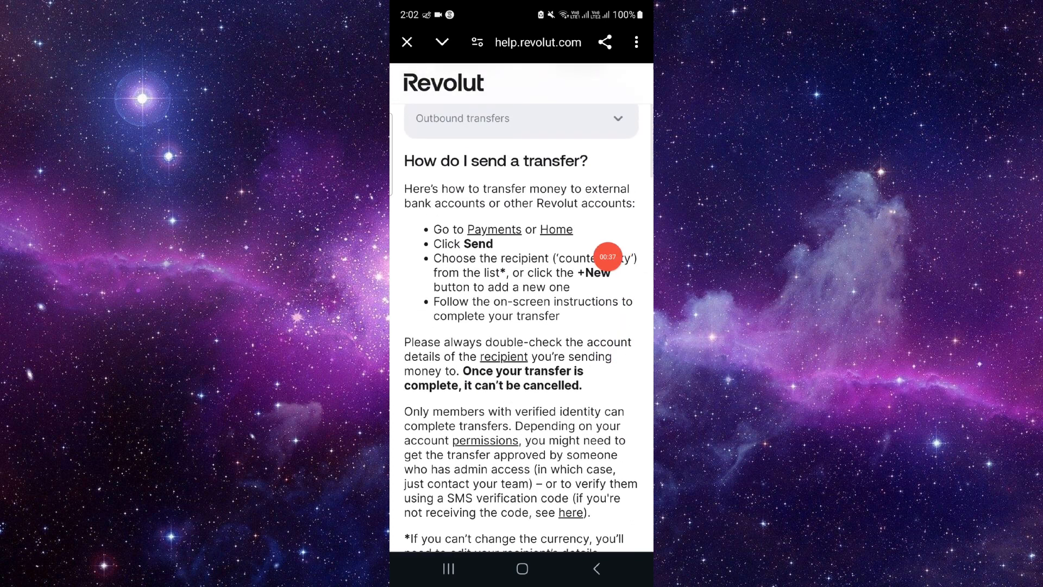